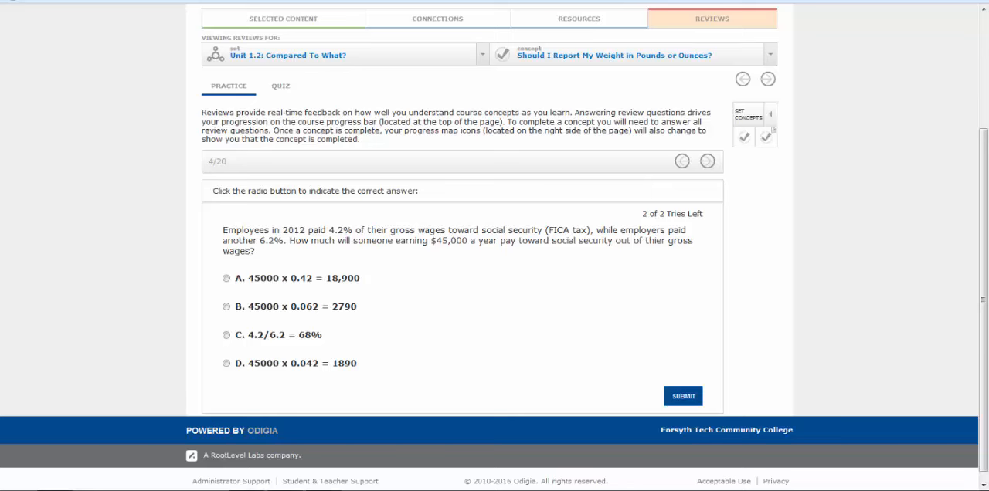
Paste the payroll tax review question screenshot into the message body below the subject
click(225, 363)
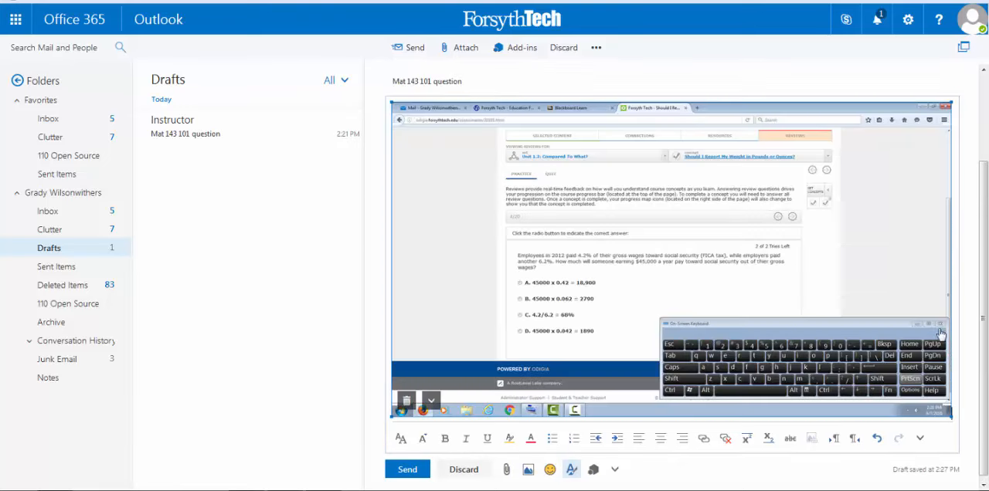
click(408, 469)
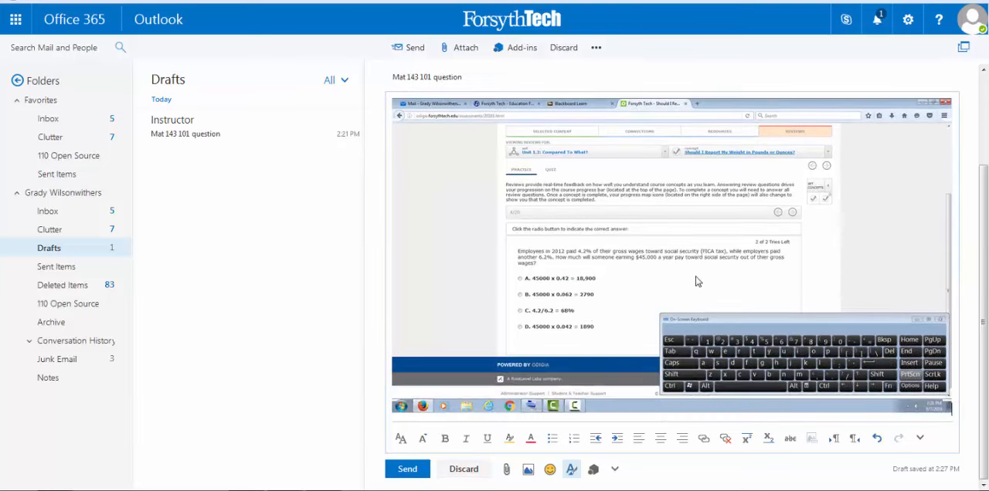
click(407, 470)
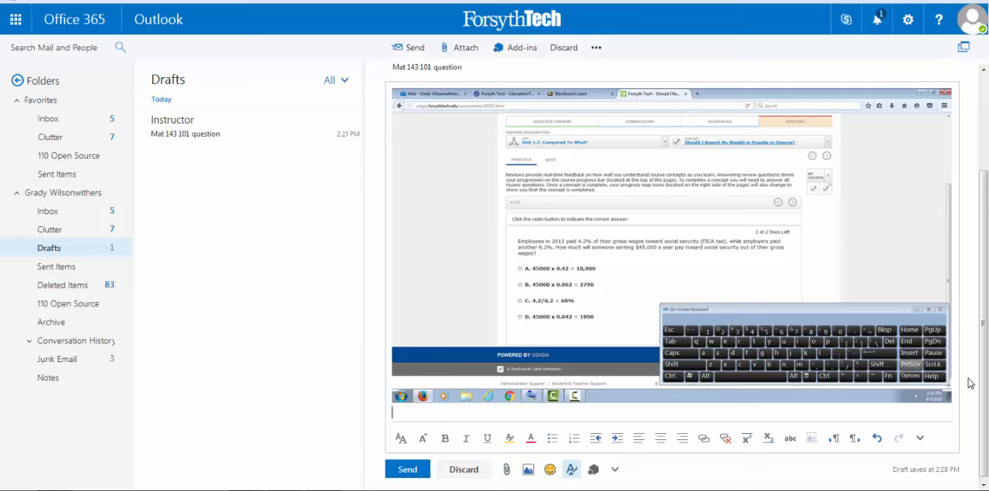
Write "I don't understand this question can you help." under the screenshot and sign it Student
text(I don't)
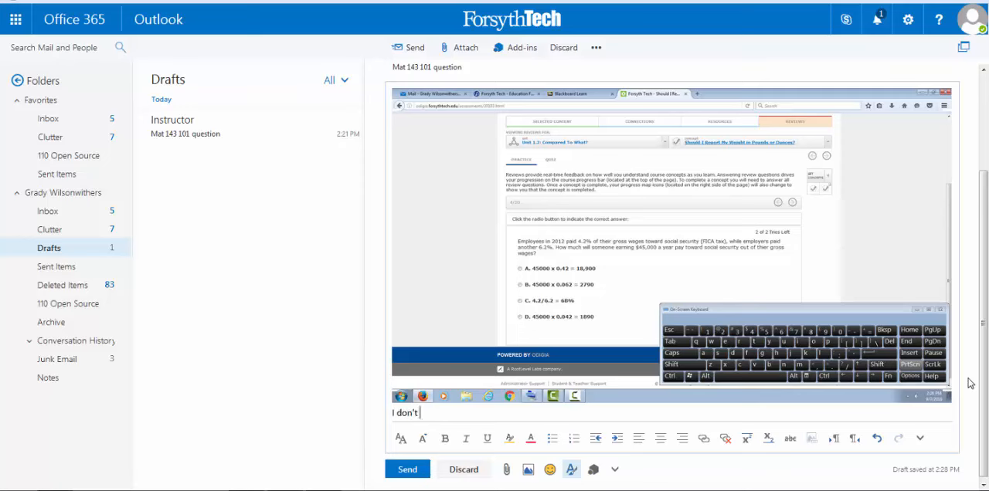
text(unde)
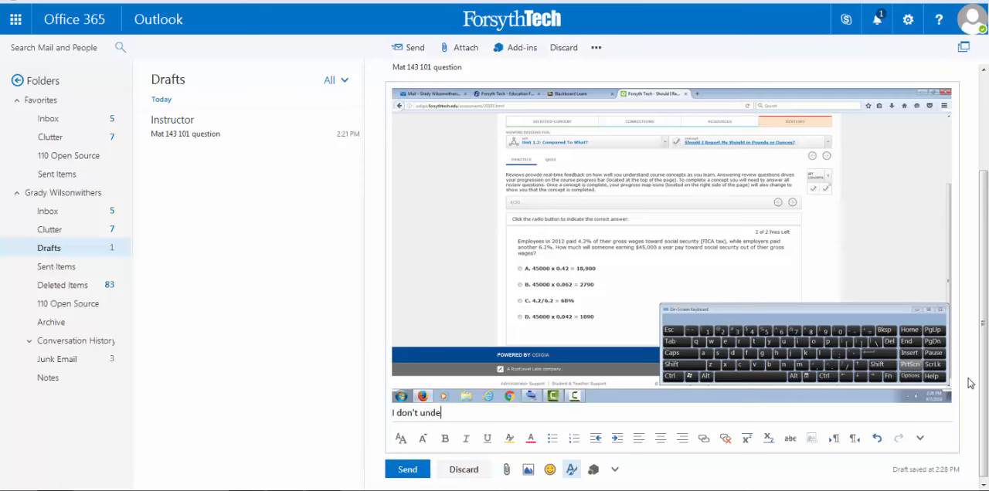
text(rstand this)
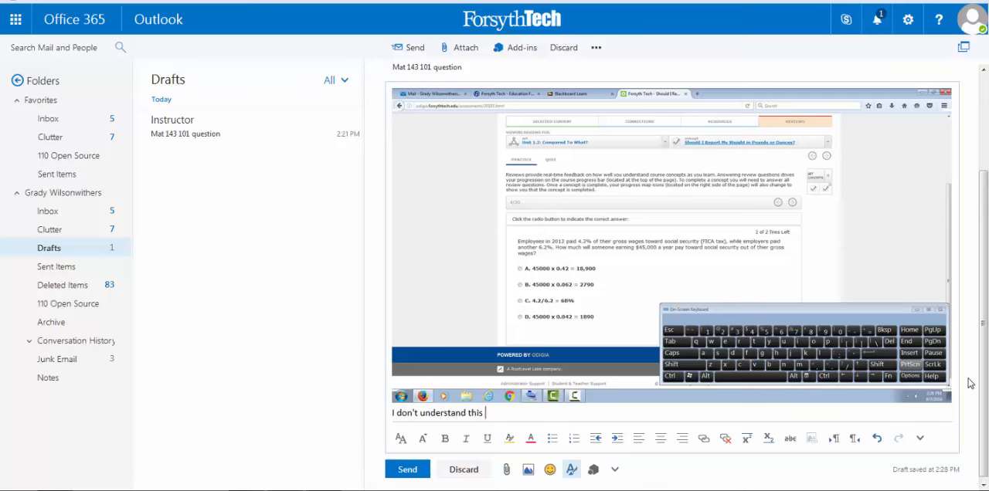
text(question can you)
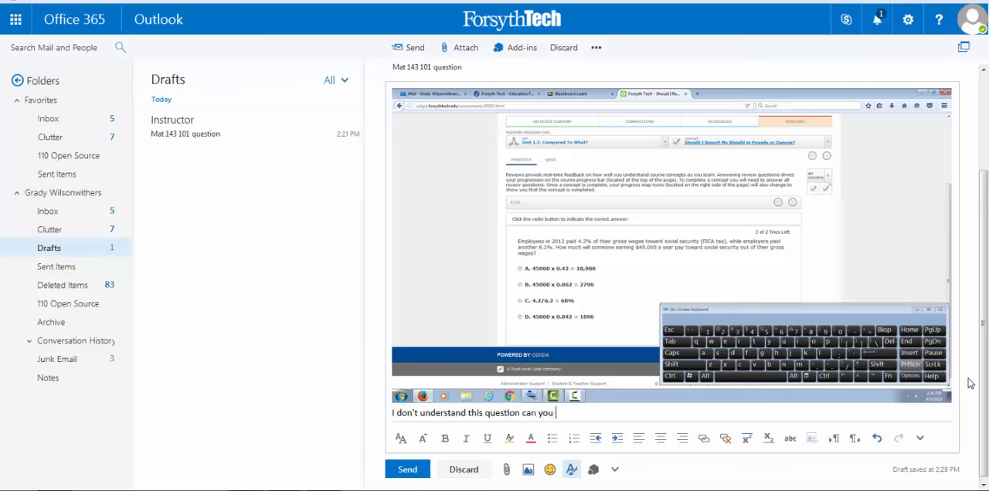
text(help.)
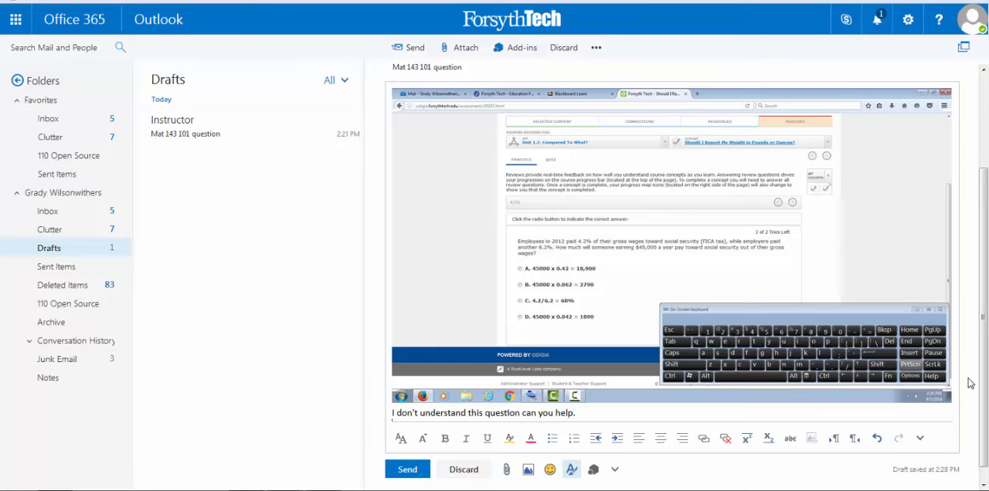
text(Student)
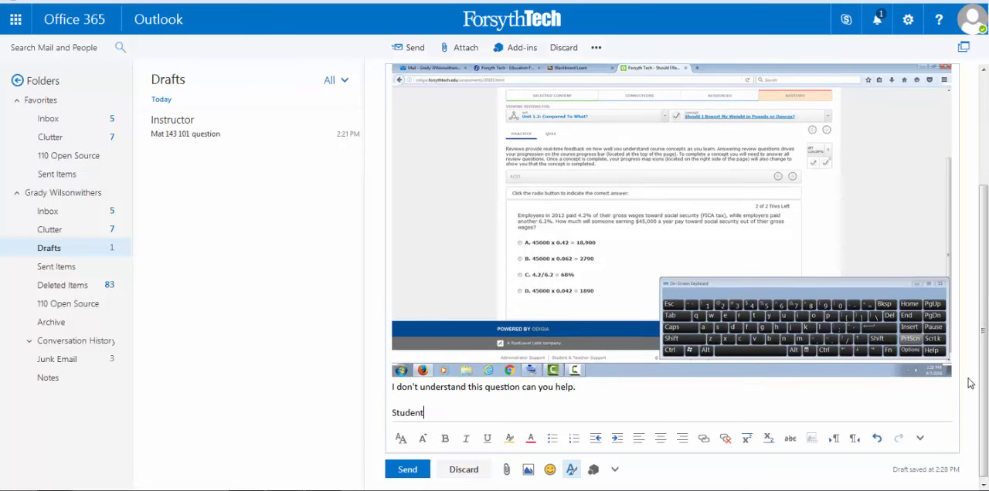